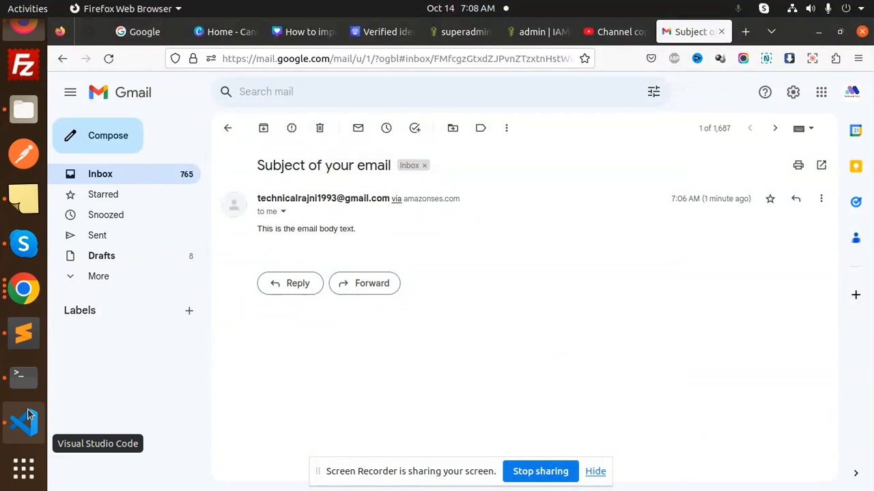
Switch to Sublime Text showing the 'Sending Emails in Node.js with Amazon SES' notes.
left_click(24, 333)
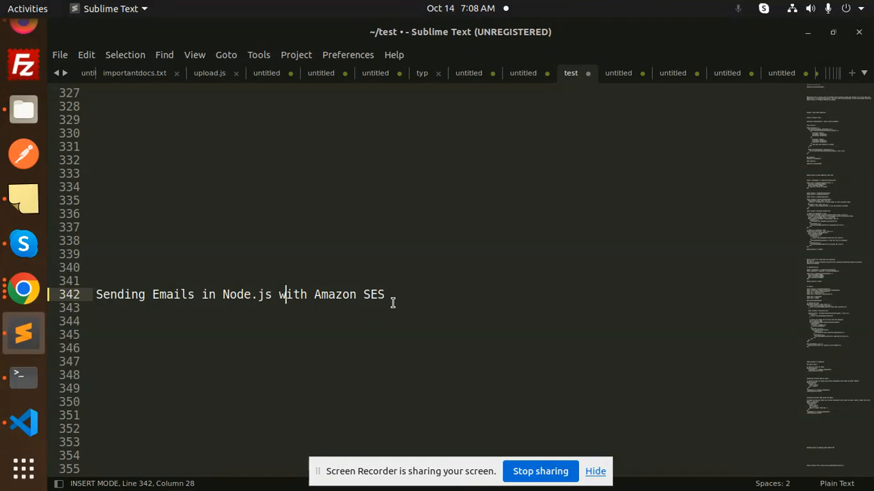
mouse_move(24, 423)
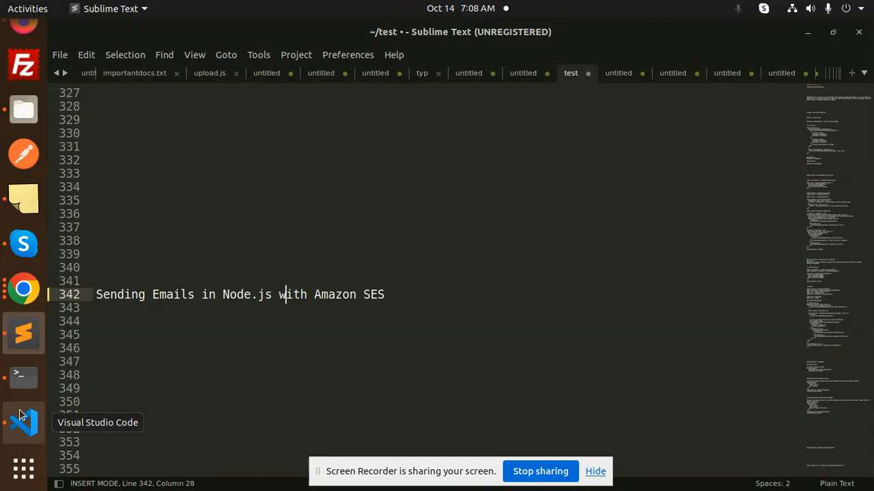
Switch to app.js in VS Code and point out the AWS SDK configuration comment at the top.
left_click(23, 423)
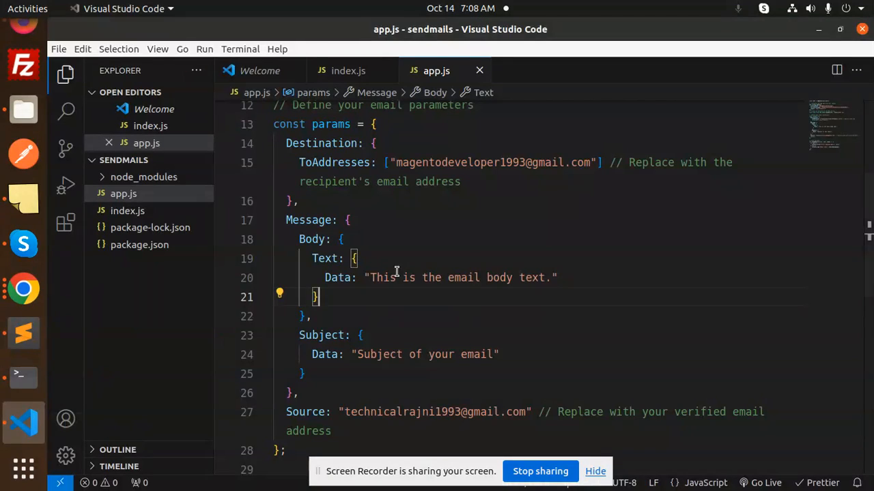
scroll("up", 3)
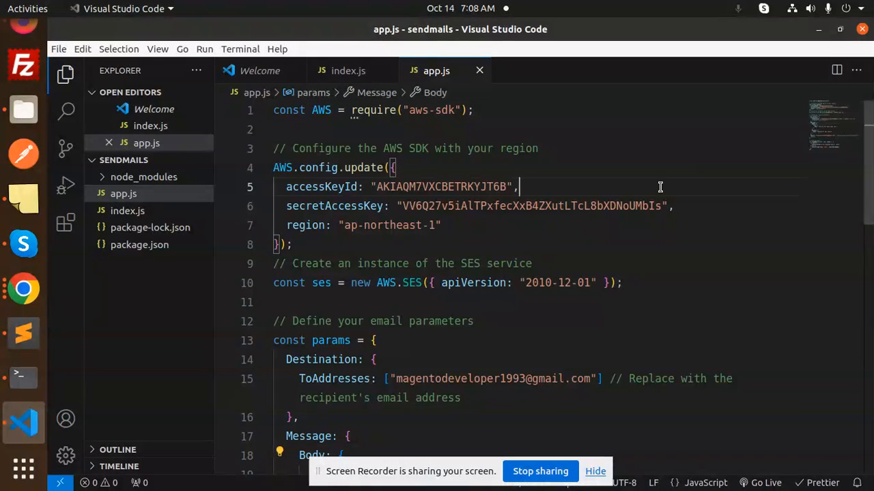
double_click(448, 147)
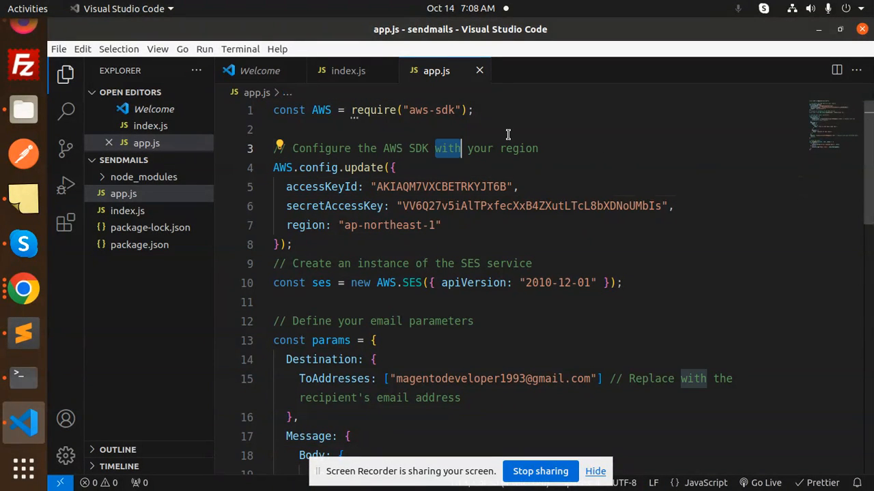
left_click(431, 110)
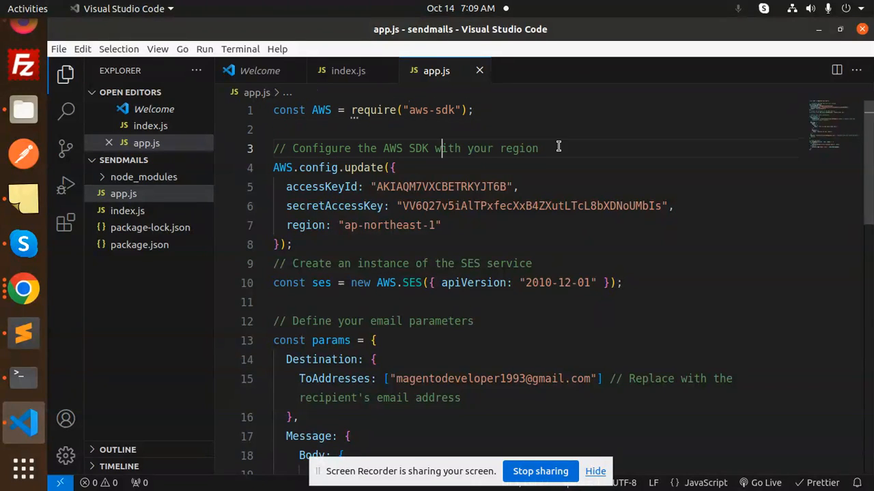
Point out the accessKeyId and secretAccessKey settings in the AWS config block.
double_click(322, 186)
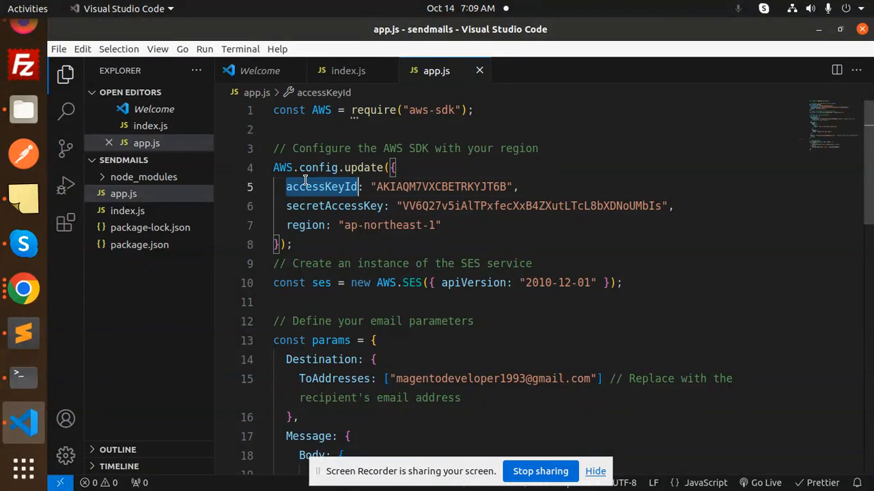
left_click(339, 186)
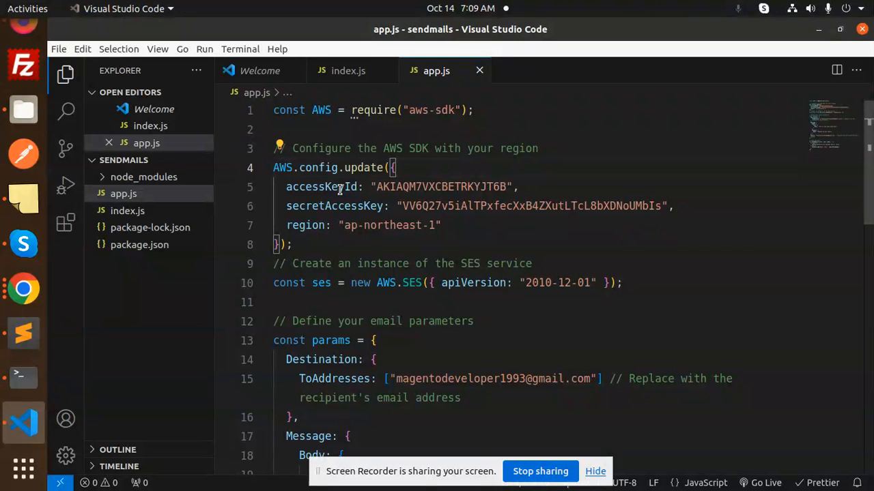
double_click(335, 205)
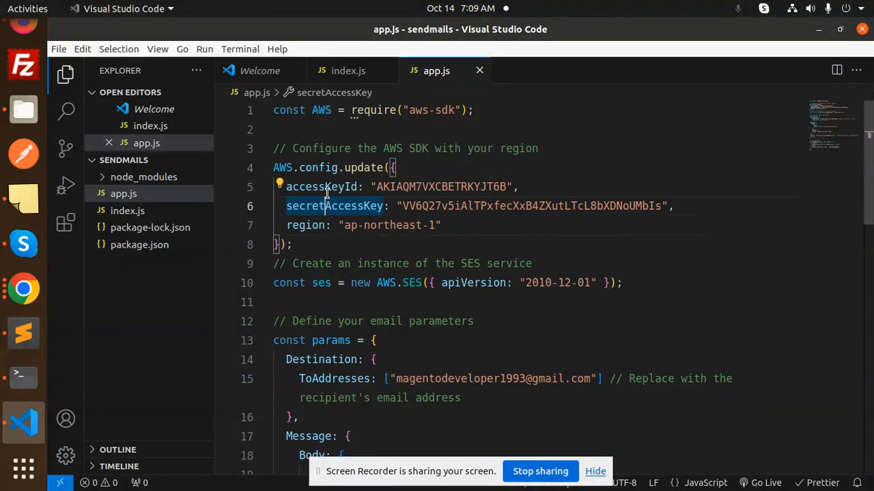
double_click(529, 204)
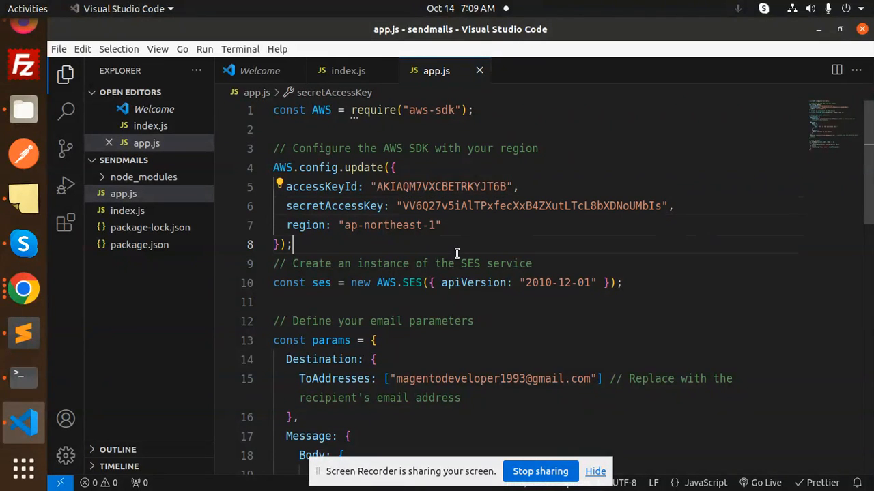
double_click(333, 204)
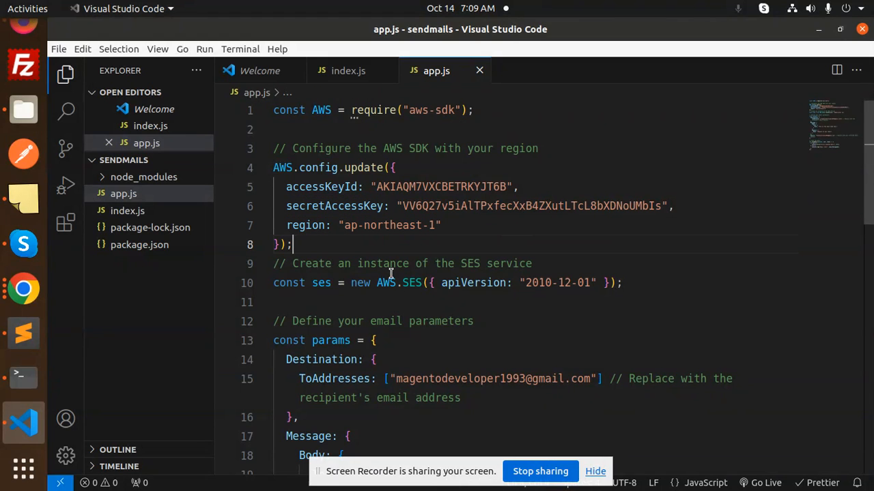
Point out the recipient Gmail address in the params ToAddresses of app.js.
scroll("down", 3)
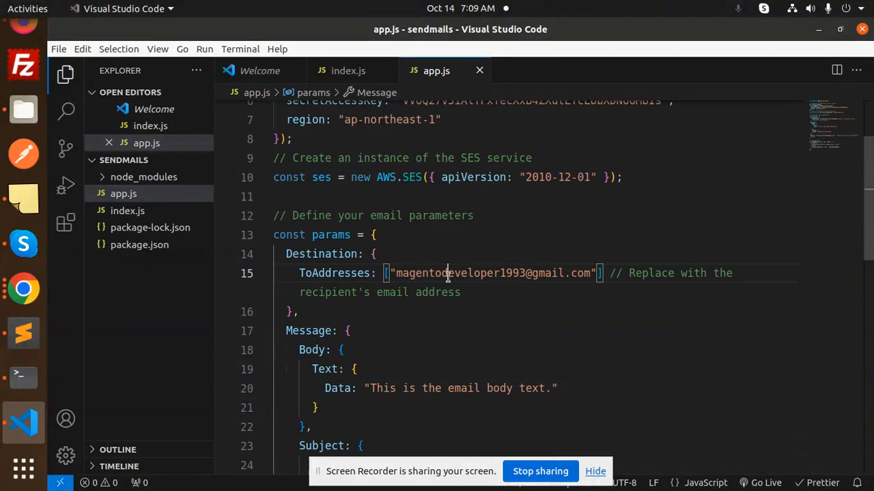
double_click(457, 273)
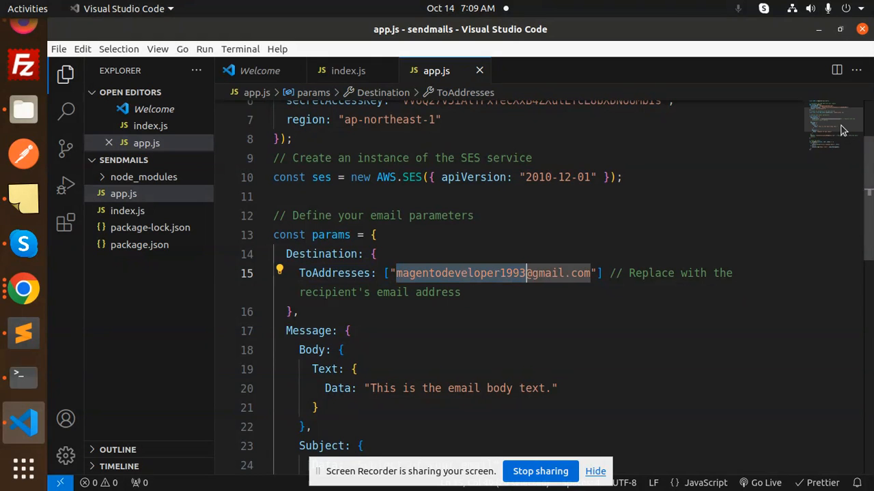
scroll("down", 3)
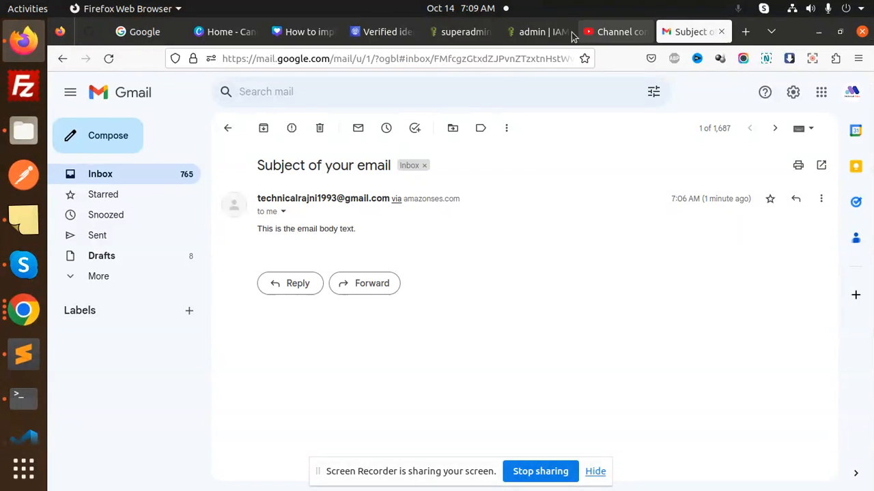
Show the Amazon SES Verified identities list with both Gmail addresses marked Verified.
left_click(538, 32)
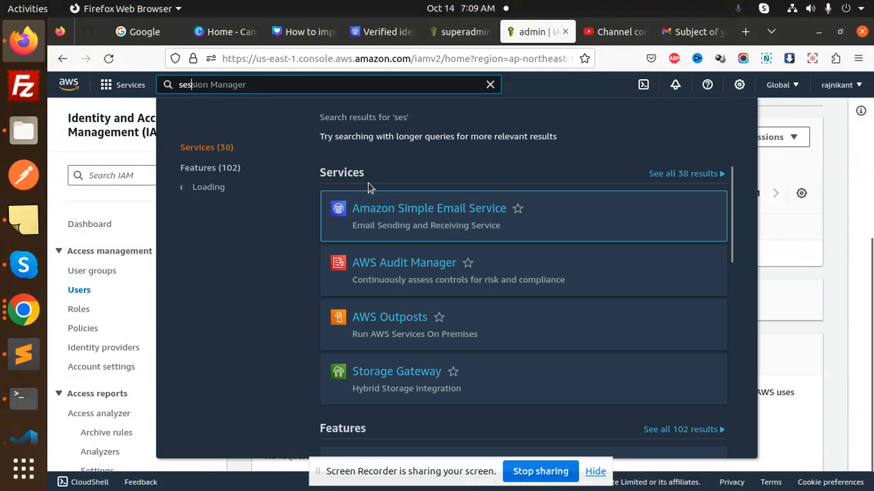
left_click(429, 207)
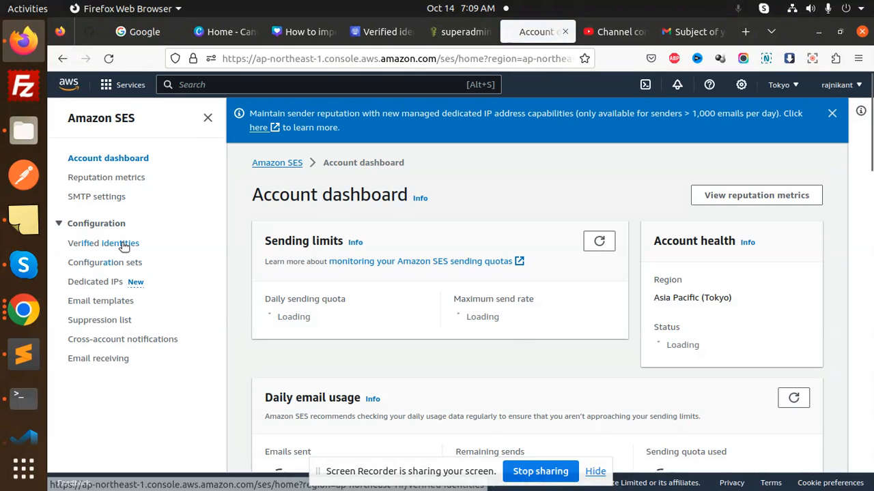
left_click(104, 243)
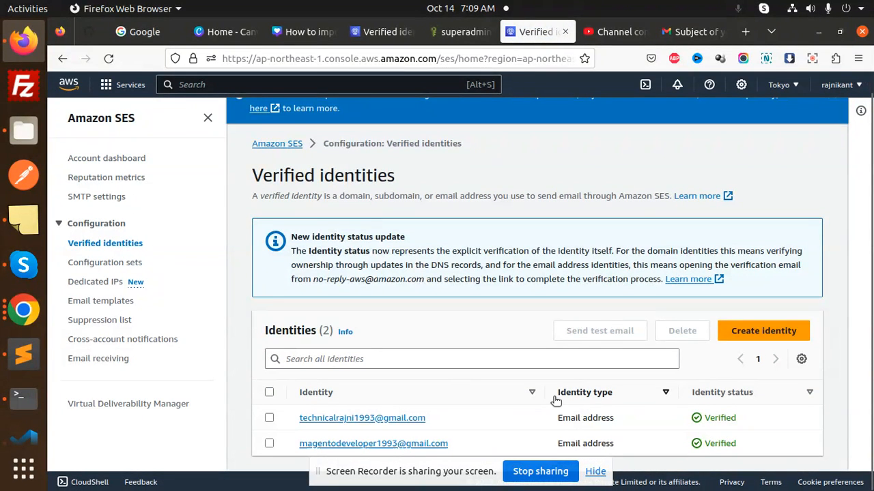
mouse_move(458, 484)
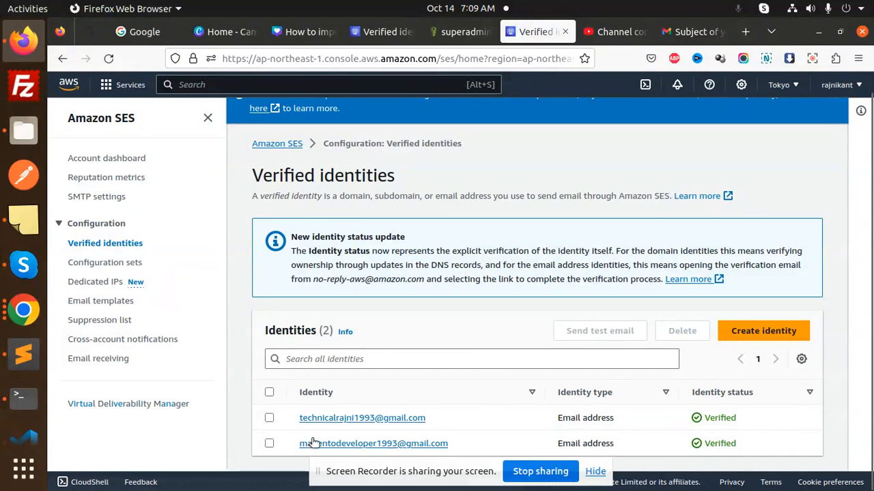
mouse_move(448, 434)
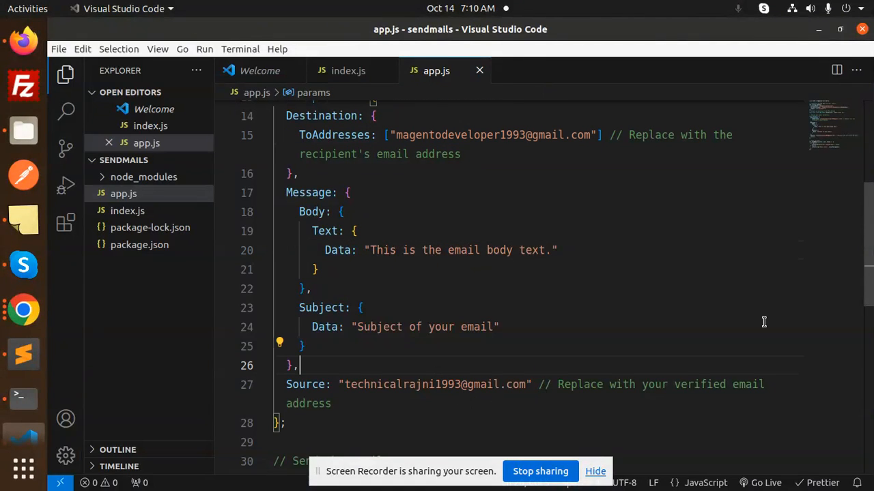
Point out the ses.sendEmail call in app.js that logs success or failure.
scroll("down", 3)
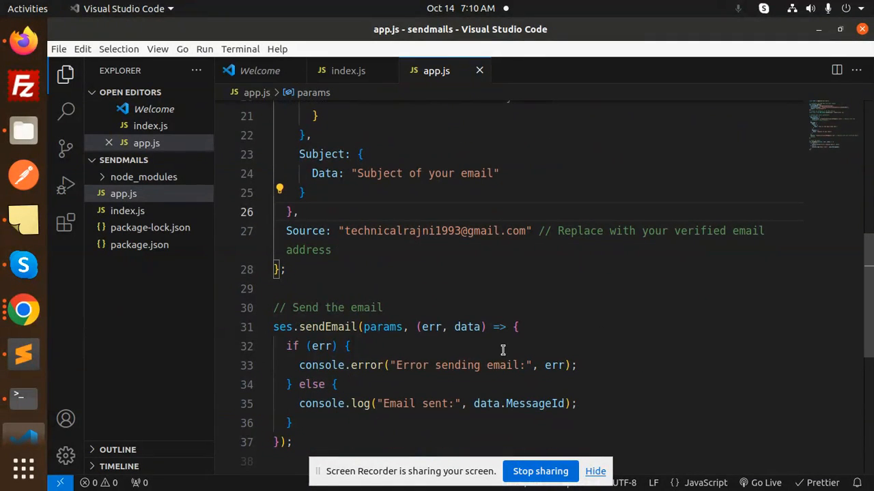
double_click(328, 328)
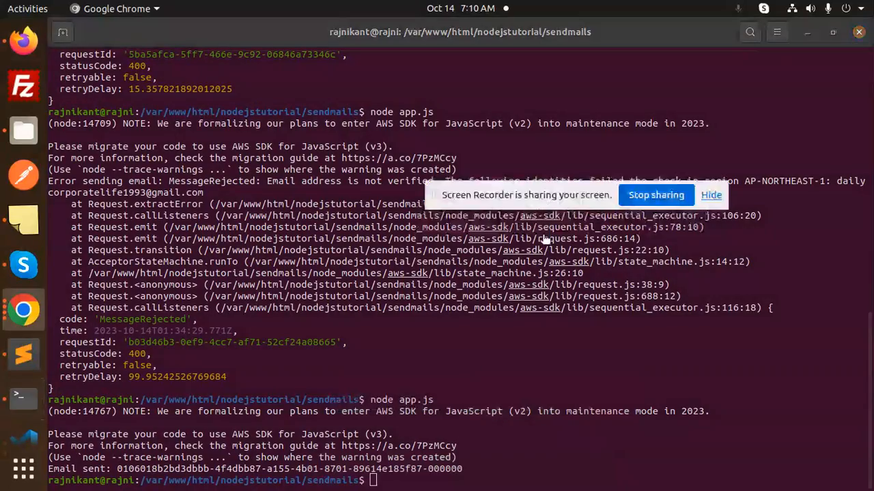
Run 'node app.js' in the terminal so it reports 'Email sent:' with a message ID.
type("node app.js")
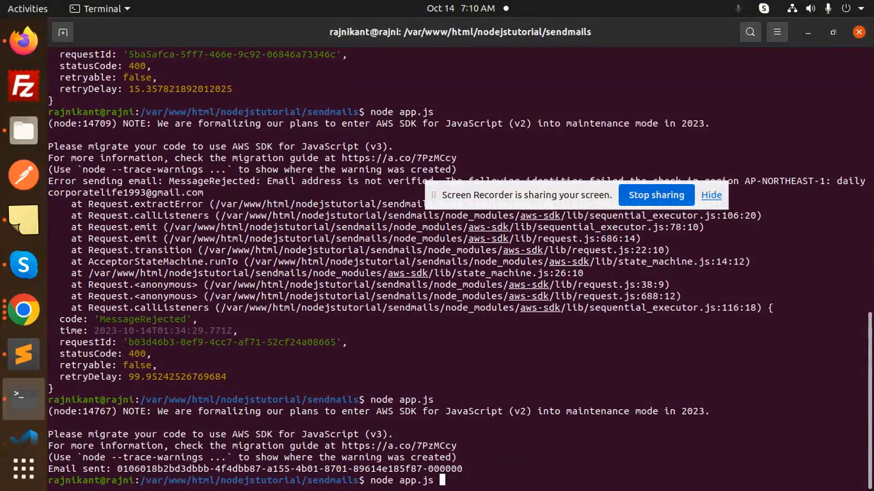
key("Return")
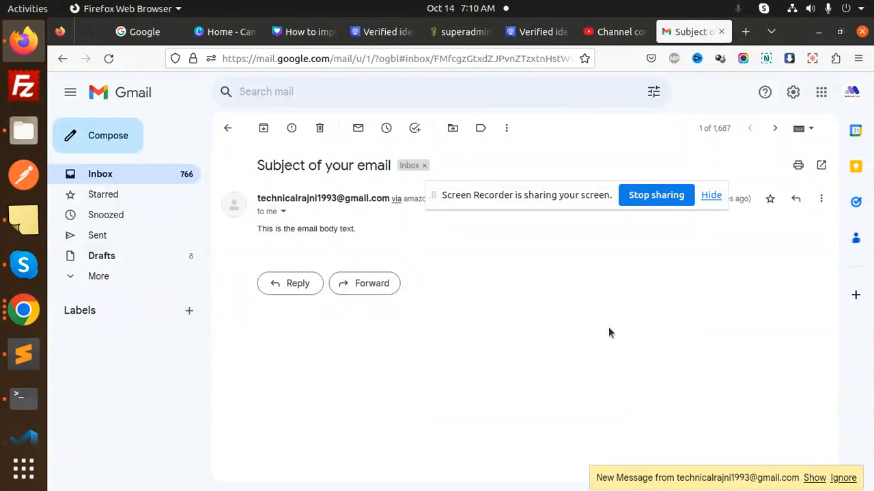
Open the newly arrived 'Subject of your email' message in Gmail sent via amazonses.com.
left_click(814, 478)
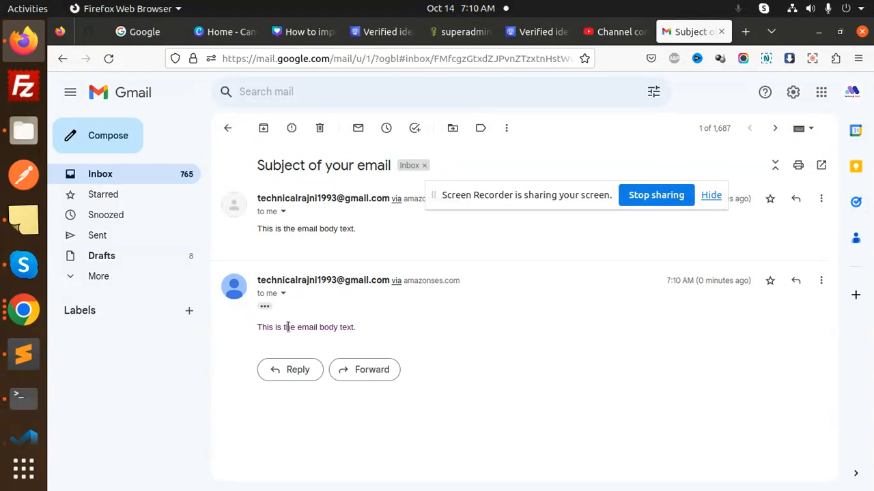
mouse_move(23, 469)
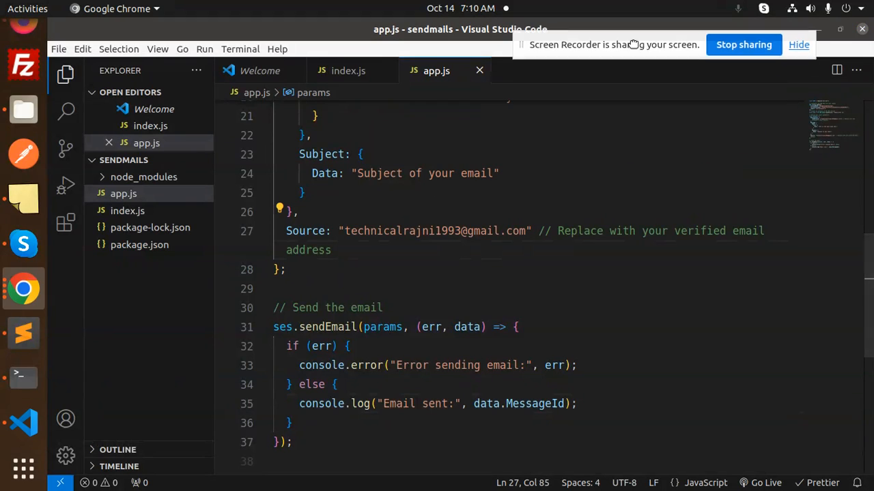
scroll("up", 3)
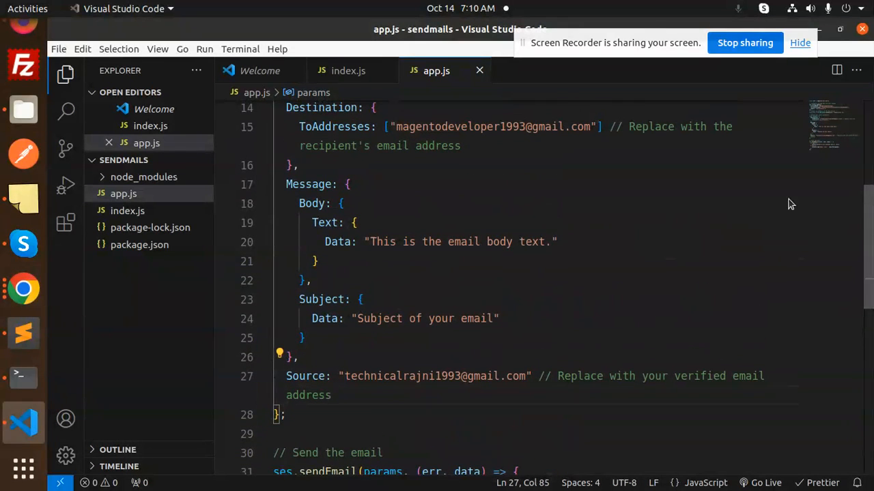
left_click(459, 242)
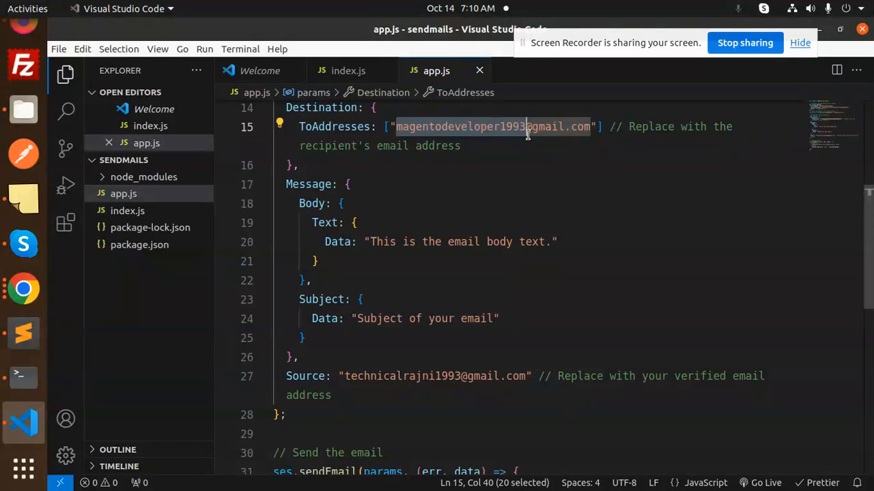
left_click(617, 377)
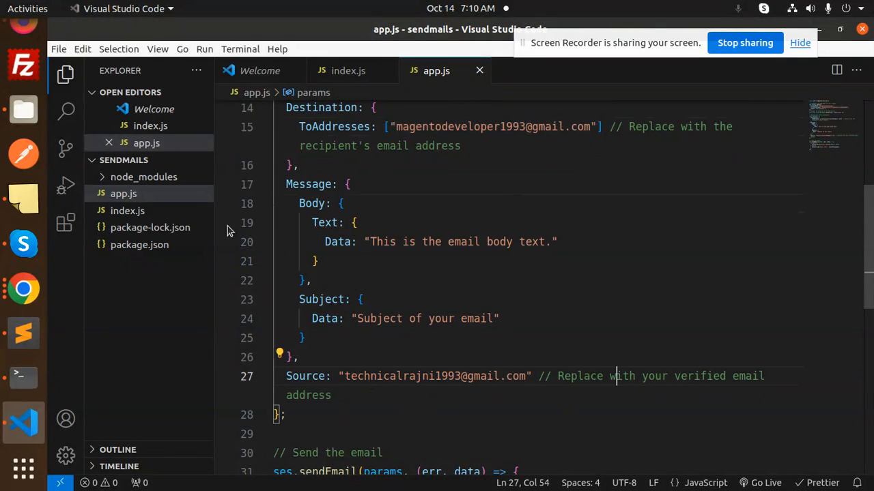
mouse_move(23, 41)
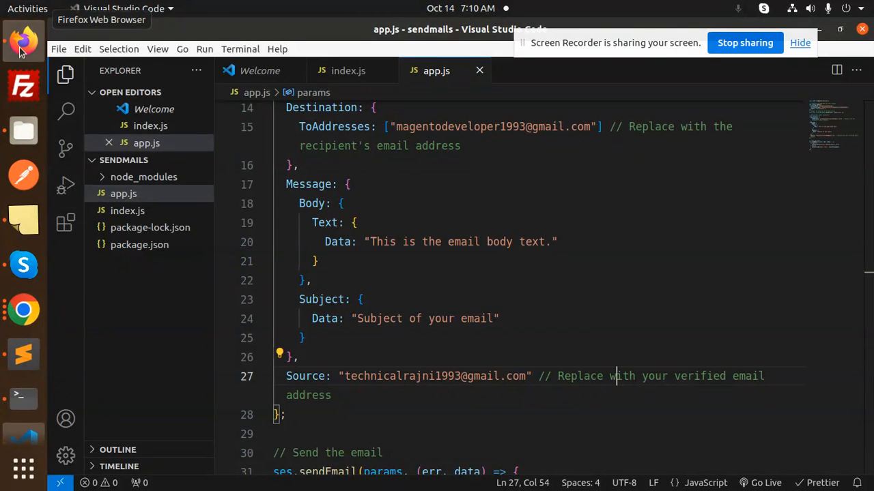
Check the new Gmail message's sender and delivery details via amazonses.com, then close them.
left_click(23, 41)
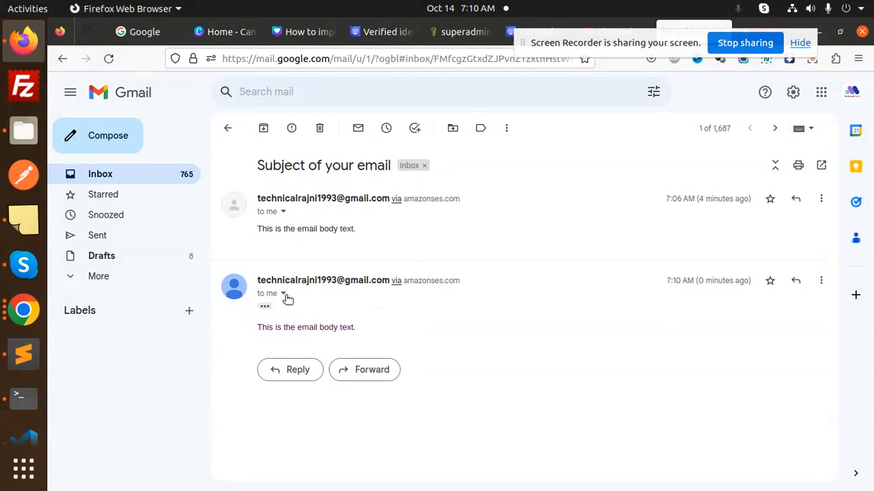
left_click(282, 293)
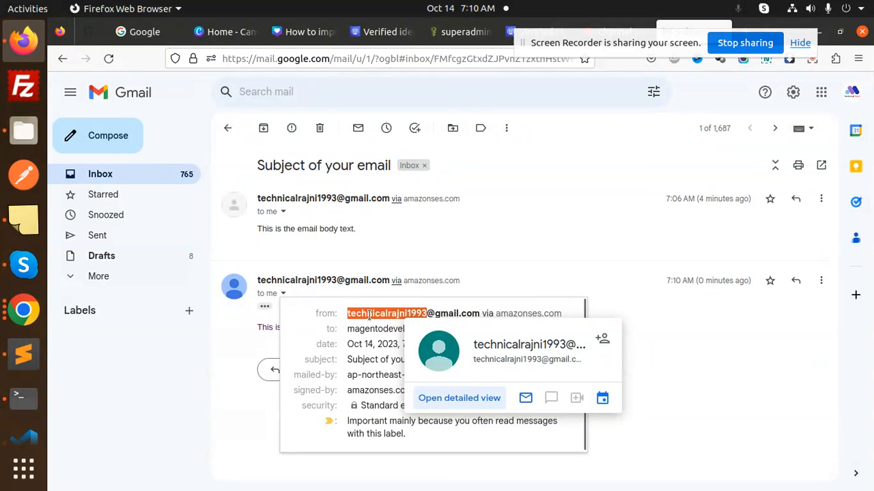
left_click(447, 313)
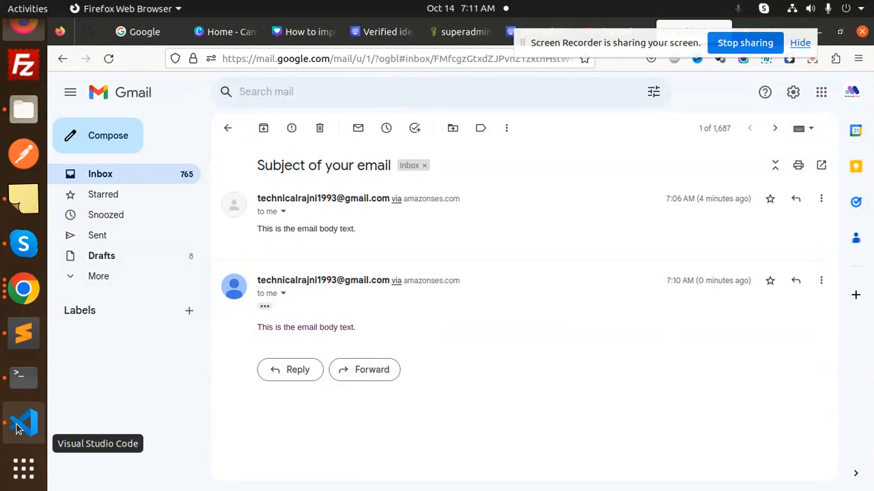
Look over the message body, subject and sender parameters in app.js.
left_click(21, 422)
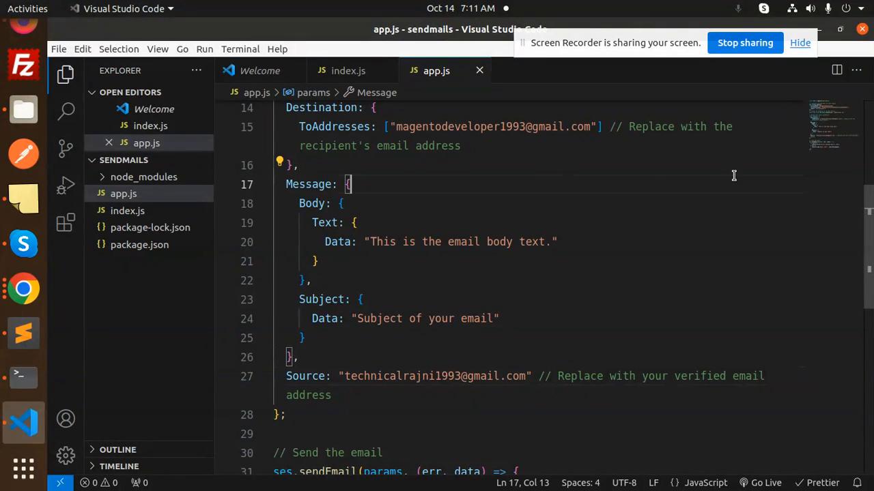
mouse_move(799, 145)
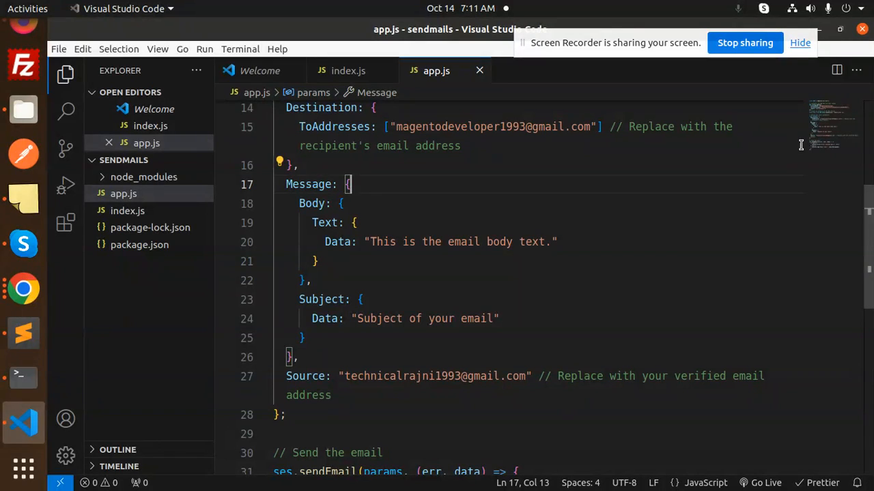
mouse_move(828, 136)
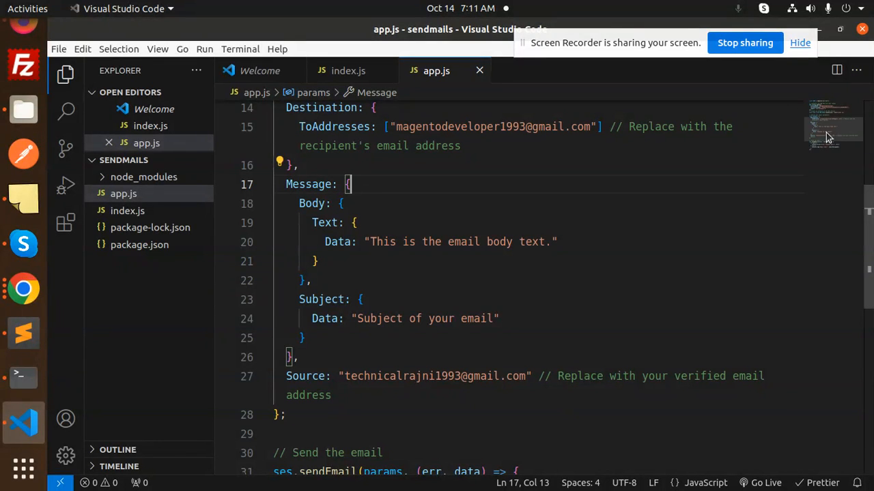
scroll("up", 3)
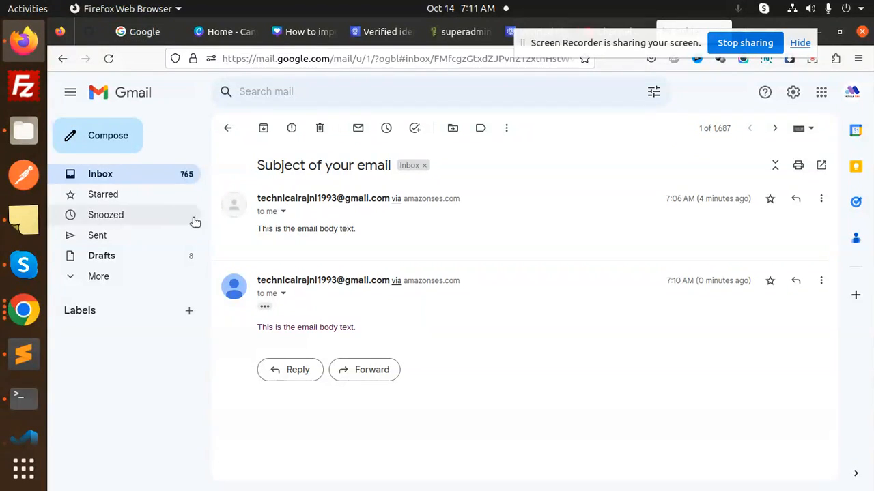
Return to the SES Verified identities list showing both Gmail addresses as Verified.
left_click(458, 31)
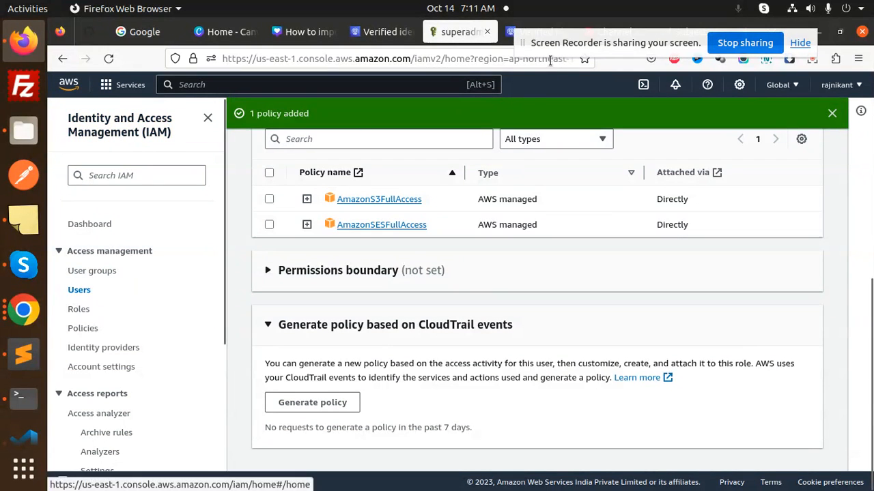
left_click(379, 32)
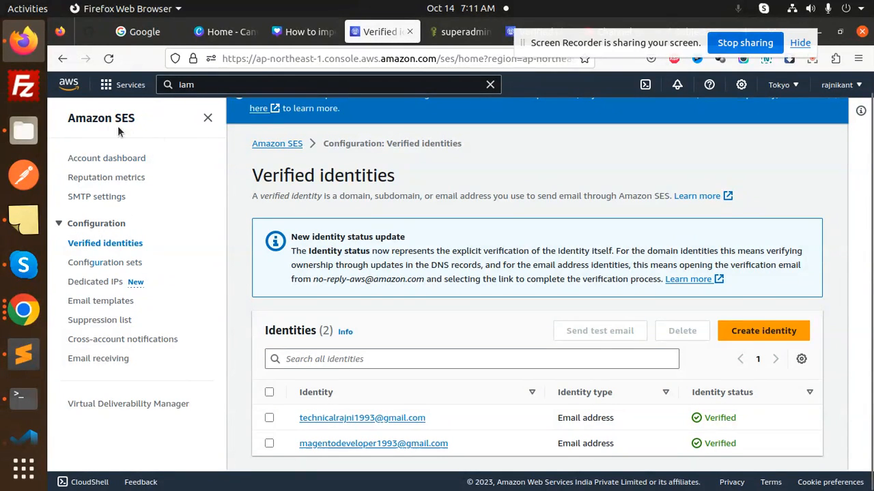
mouse_move(598, 169)
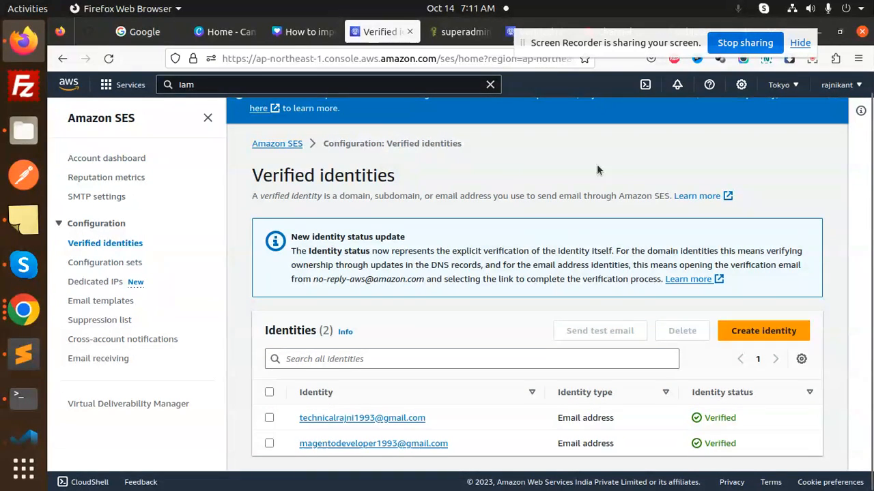
Create a new identity of type Email address with 'Assign a default configuration set' checked.
left_click(761, 330)
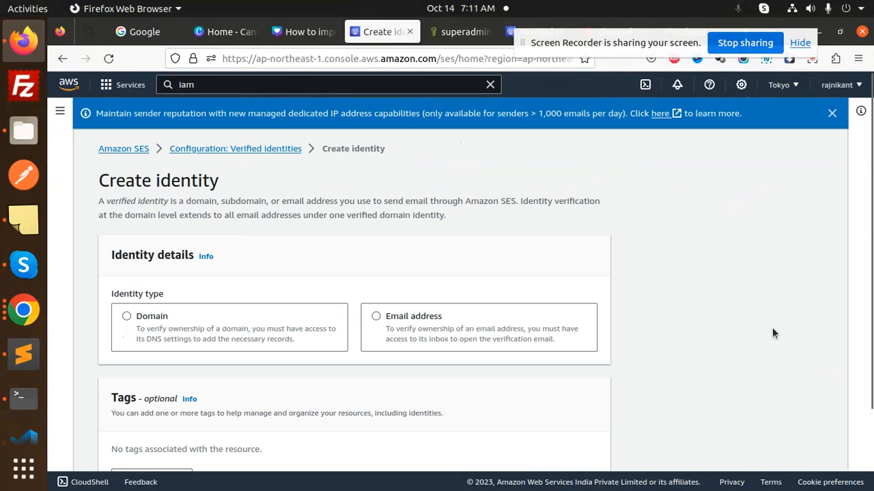
mouse_move(393, 321)
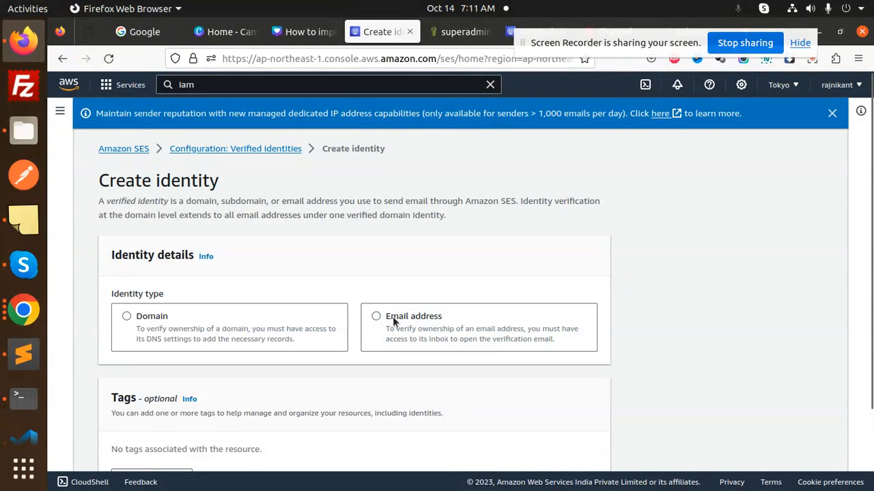
left_click(377, 317)
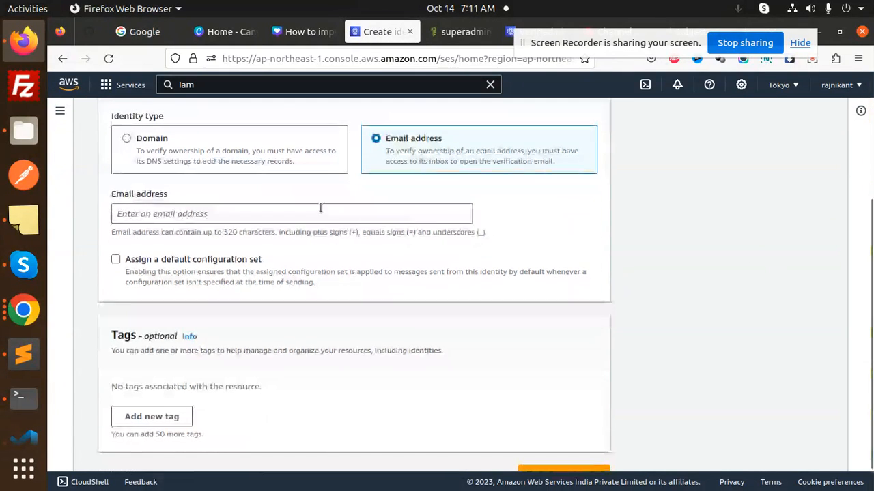
left_click(115, 259)
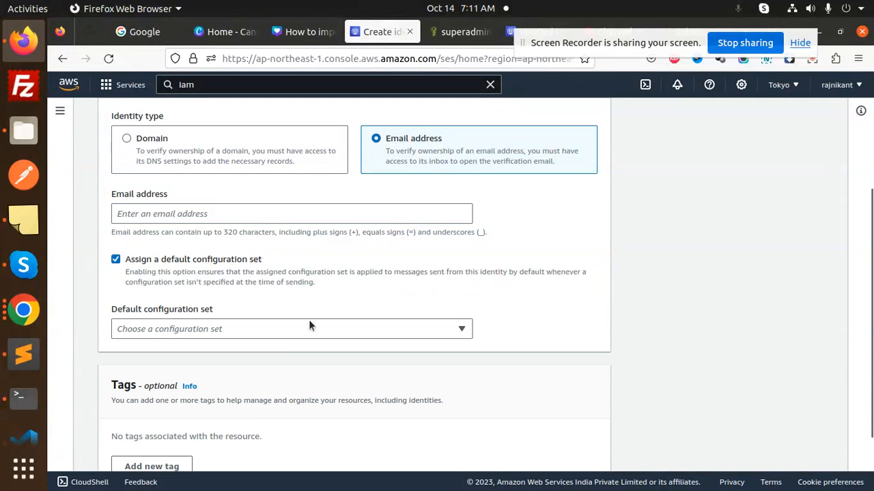
scroll("down", 3)
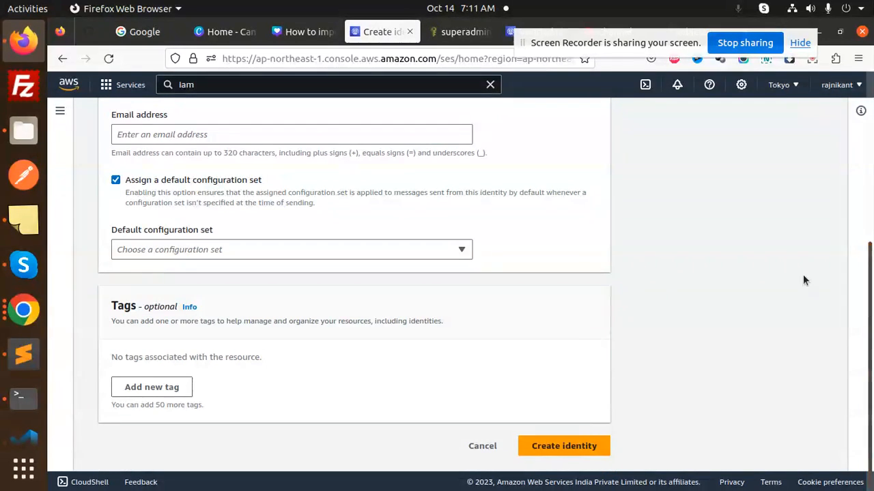
scroll("up", 3)
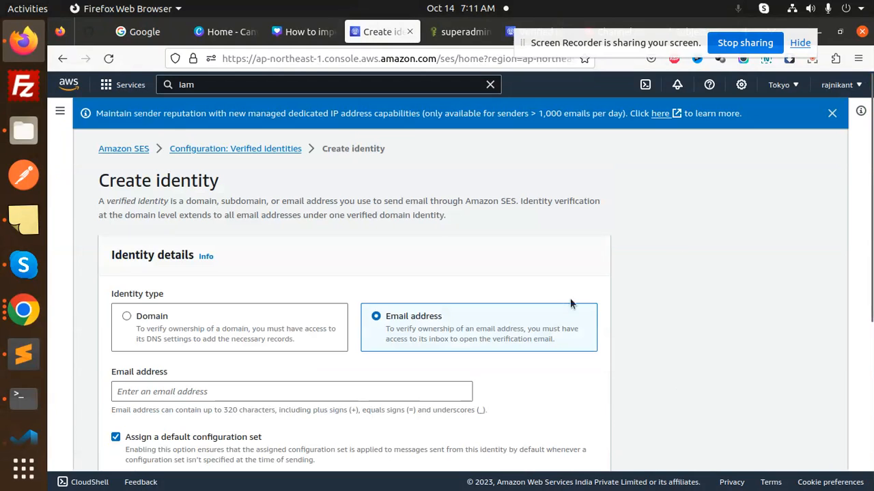
mouse_move(718, 305)
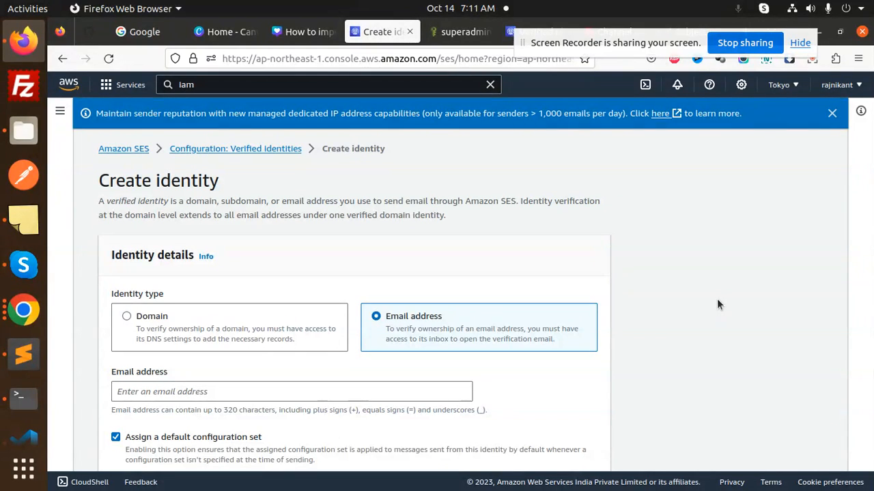
mouse_move(662, 362)
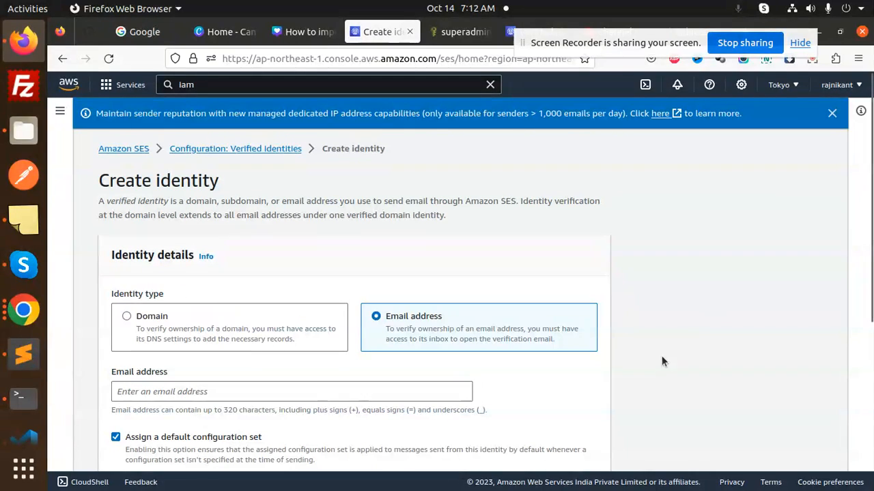